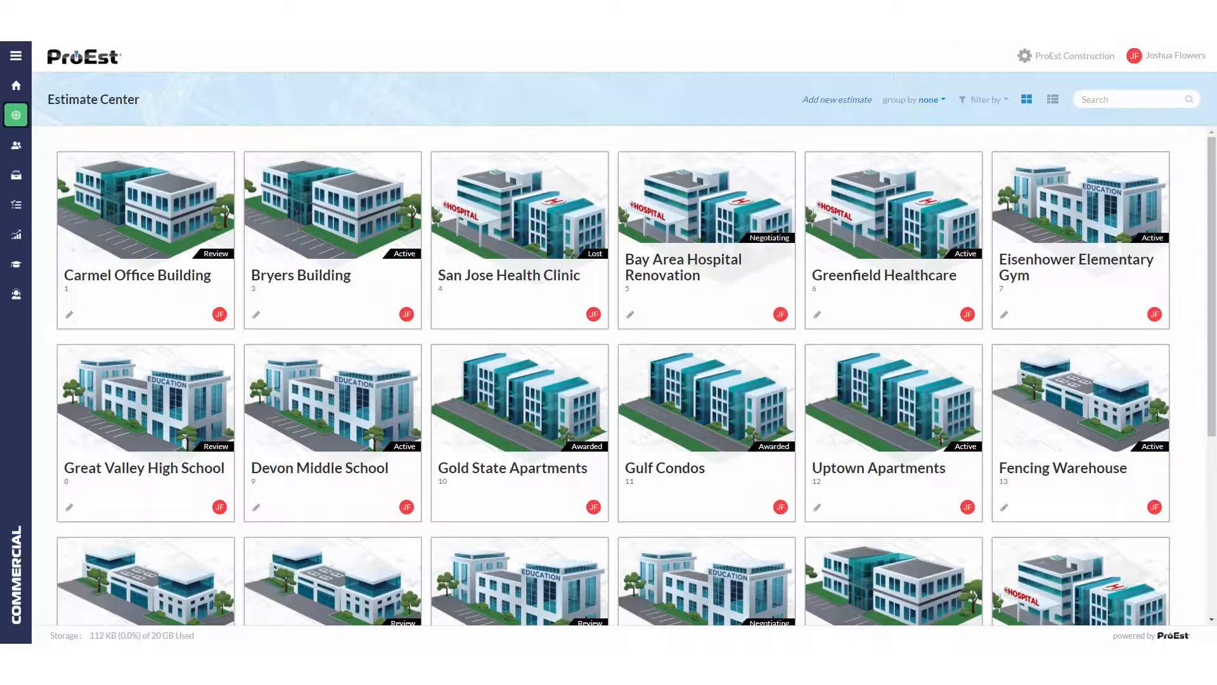
Open ProEst's Company Setup from the Construction gear menu
click(1025, 56)
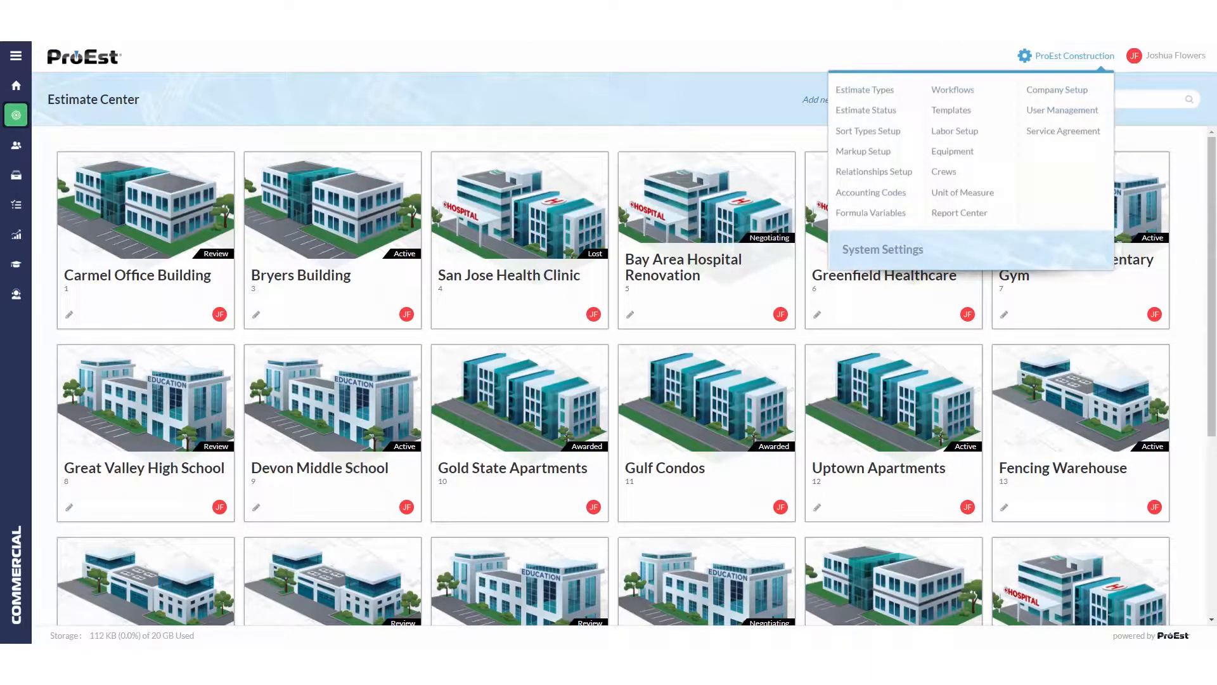
click(1056, 89)
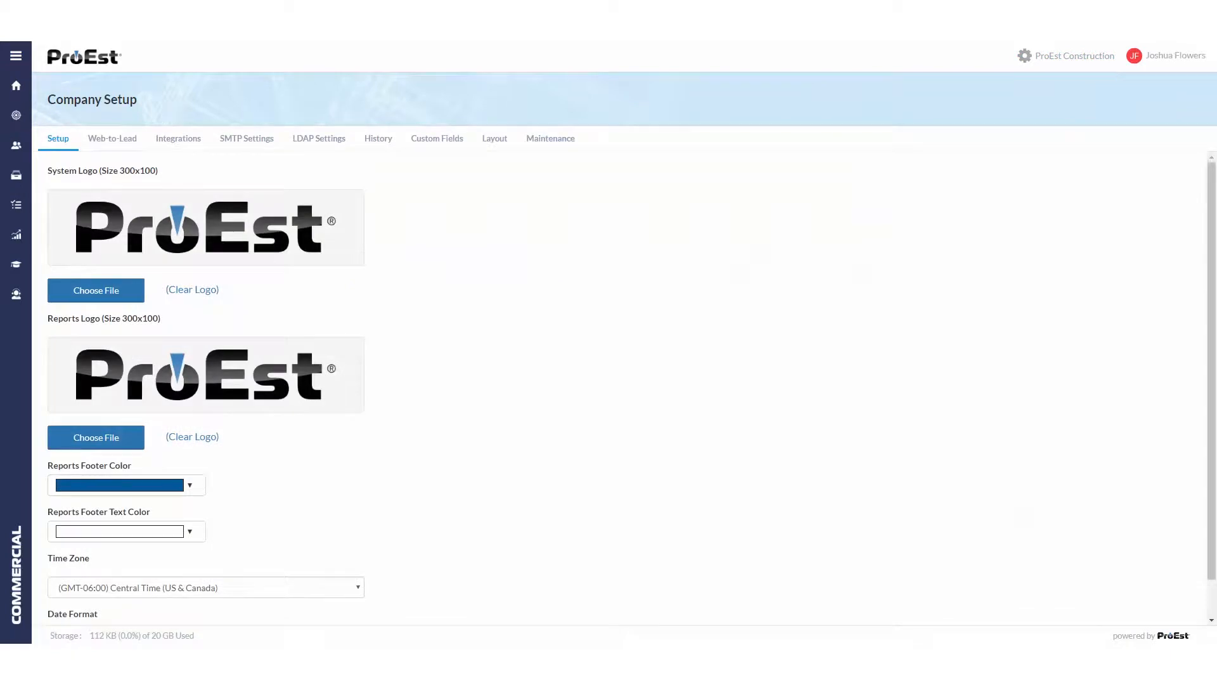
click(178, 139)
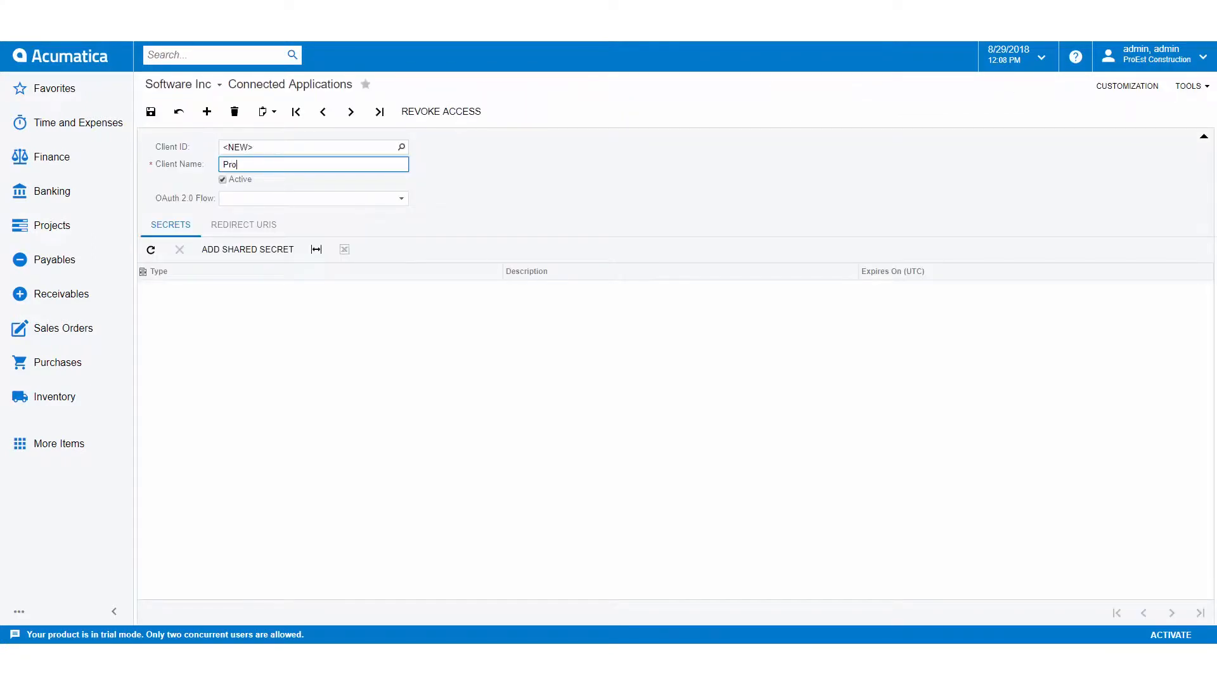
Set the ProEst client to Authorization Code flow and add a 'ProEst' shared secret, copying its value
click(400, 197)
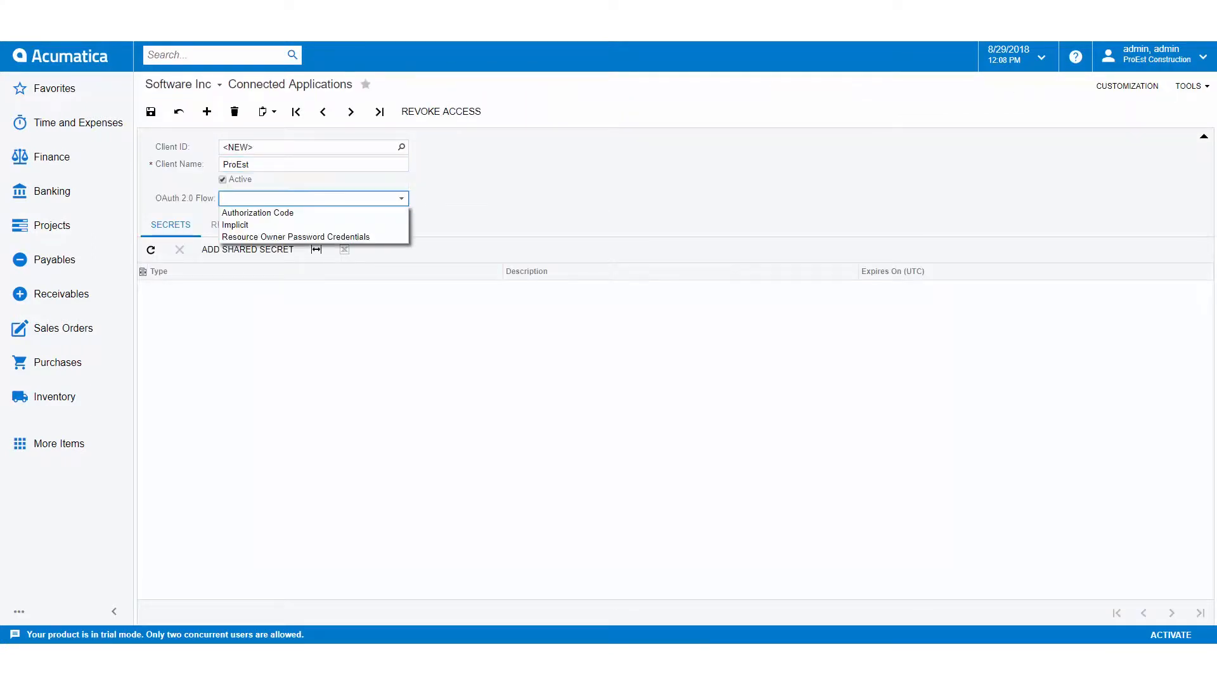
click(257, 212)
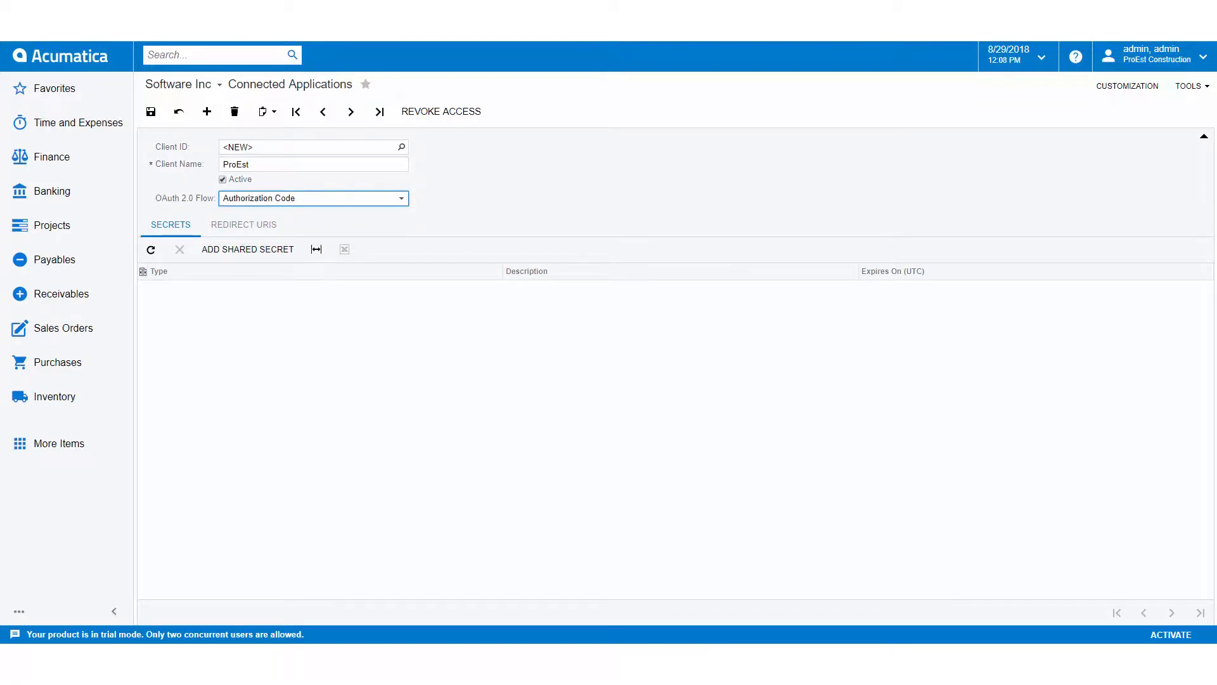
click(247, 250)
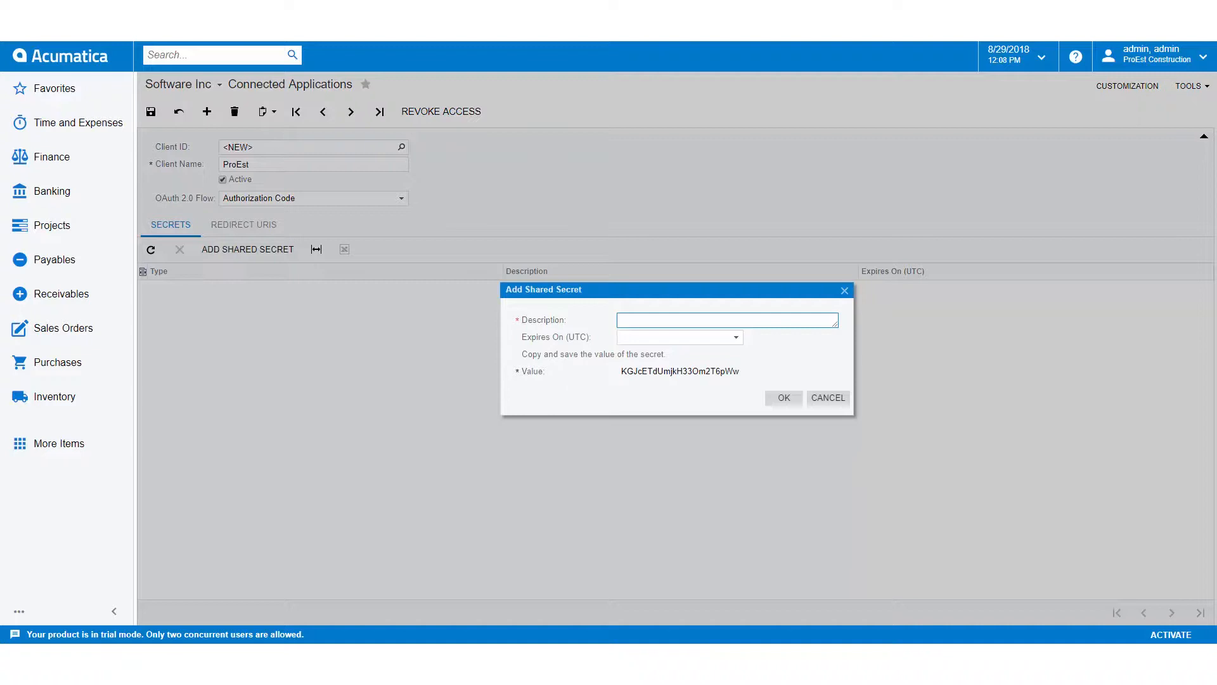
text(ProEst)
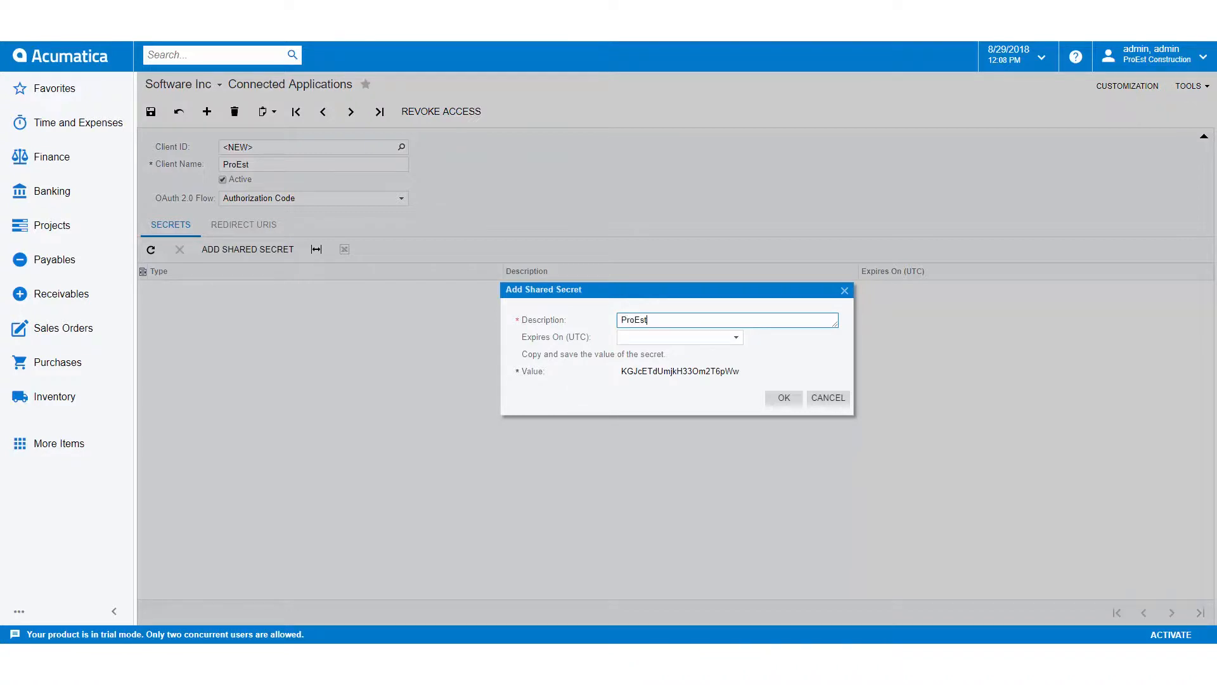
double_click(679, 370)
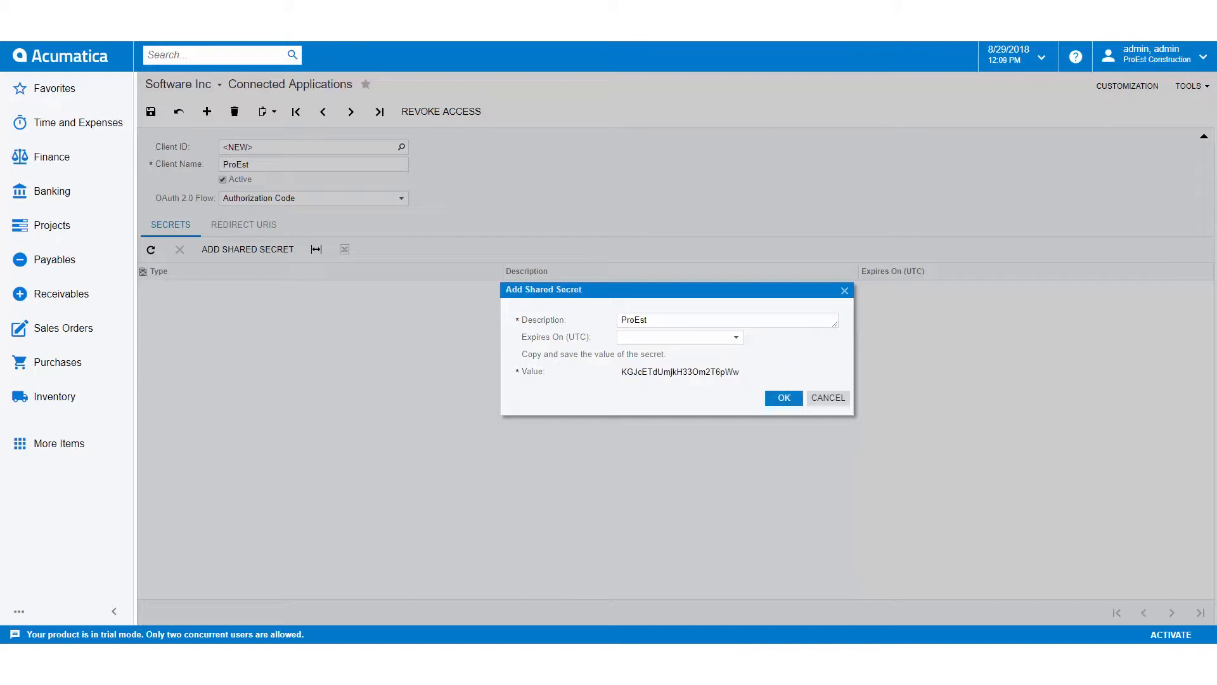
click(782, 398)
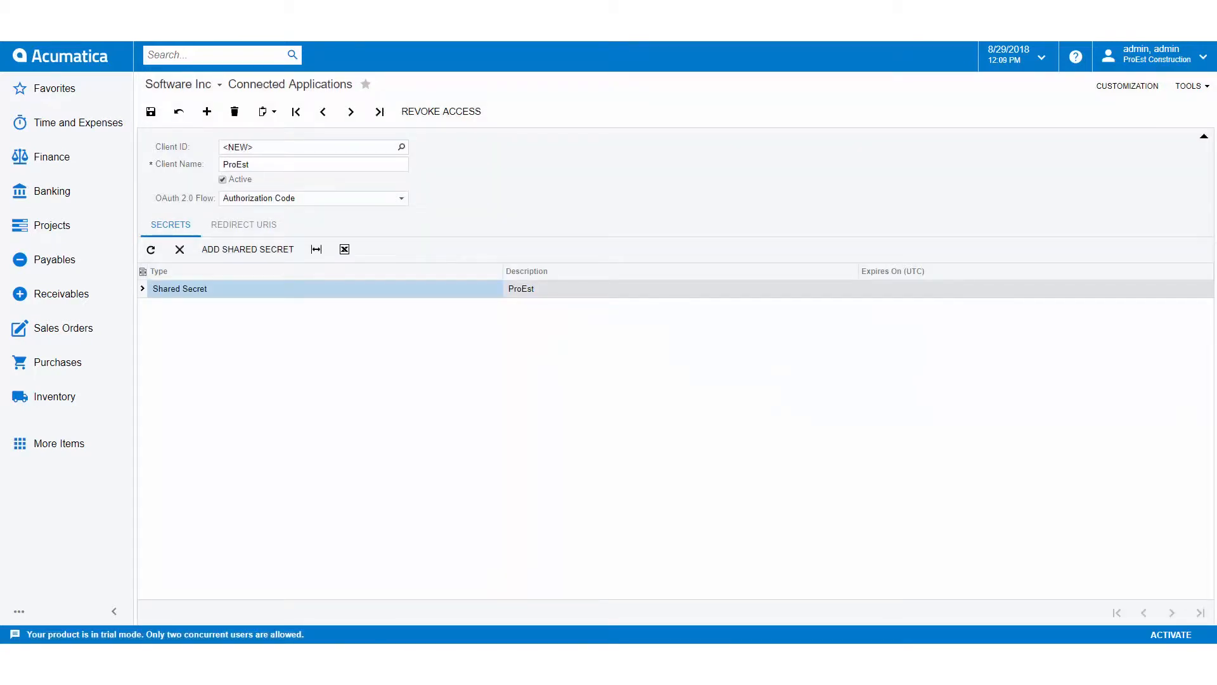
click(243, 224)
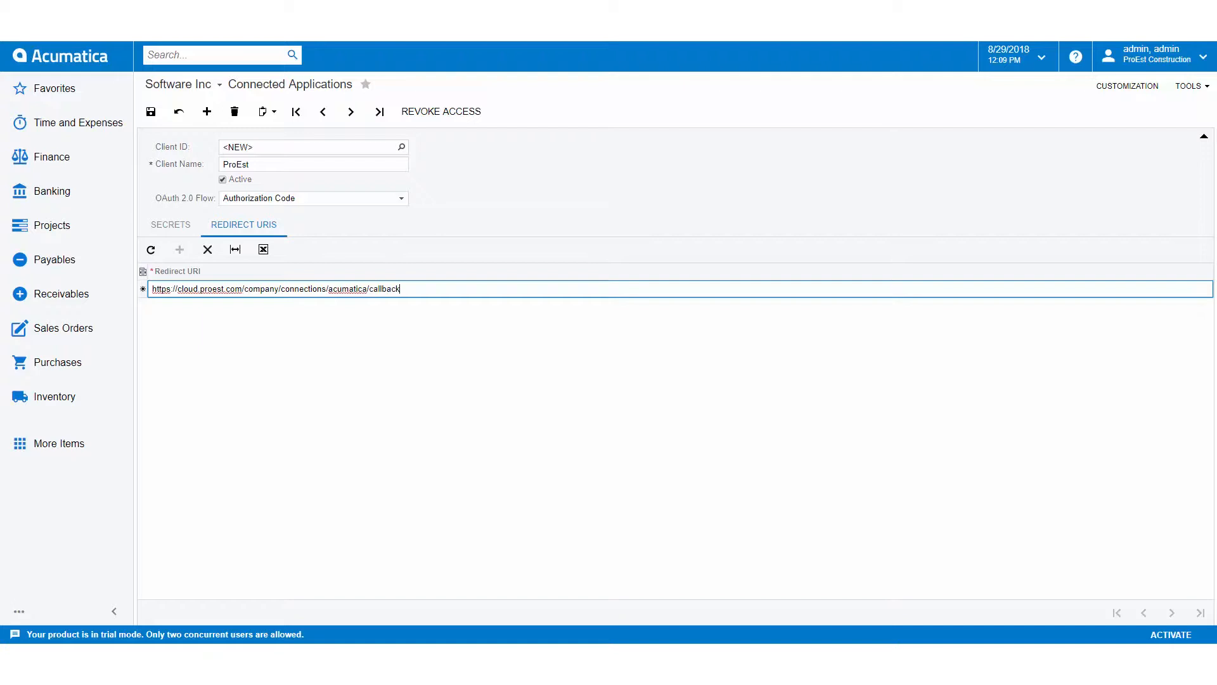
Save the ProEst connected application with its callback redirect URI
click(151, 111)
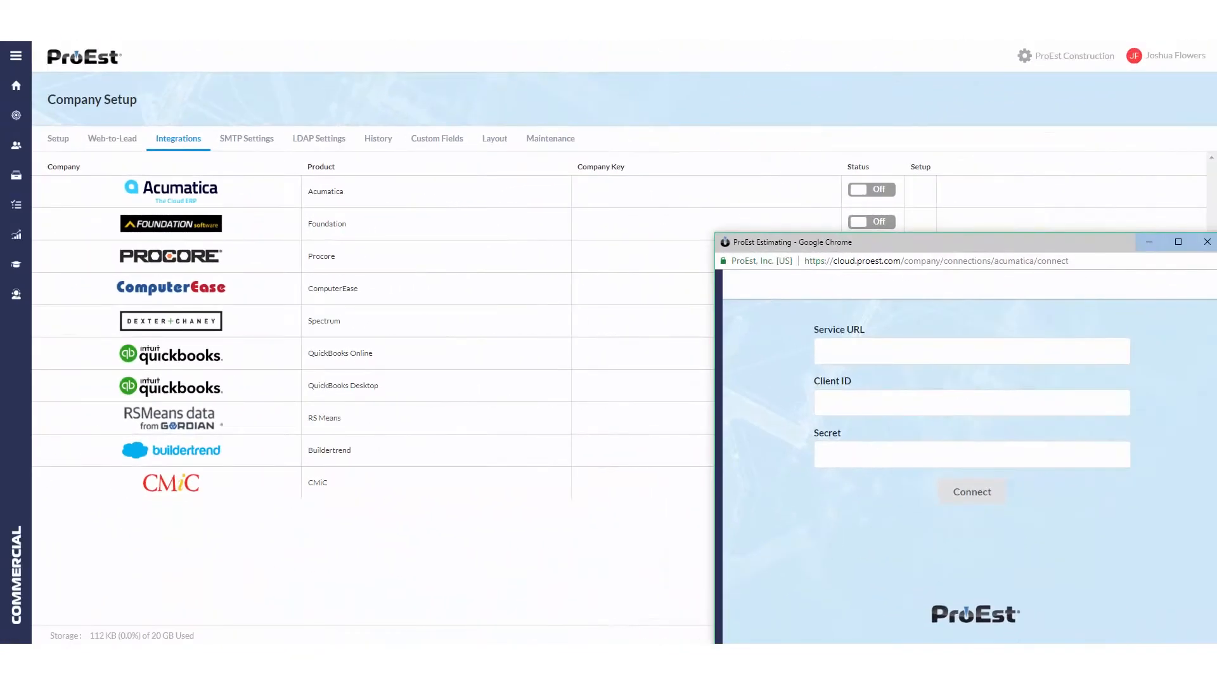
text(https://ec2-54-209-244-238.compute-1.amazonaws.com/Acumatica)
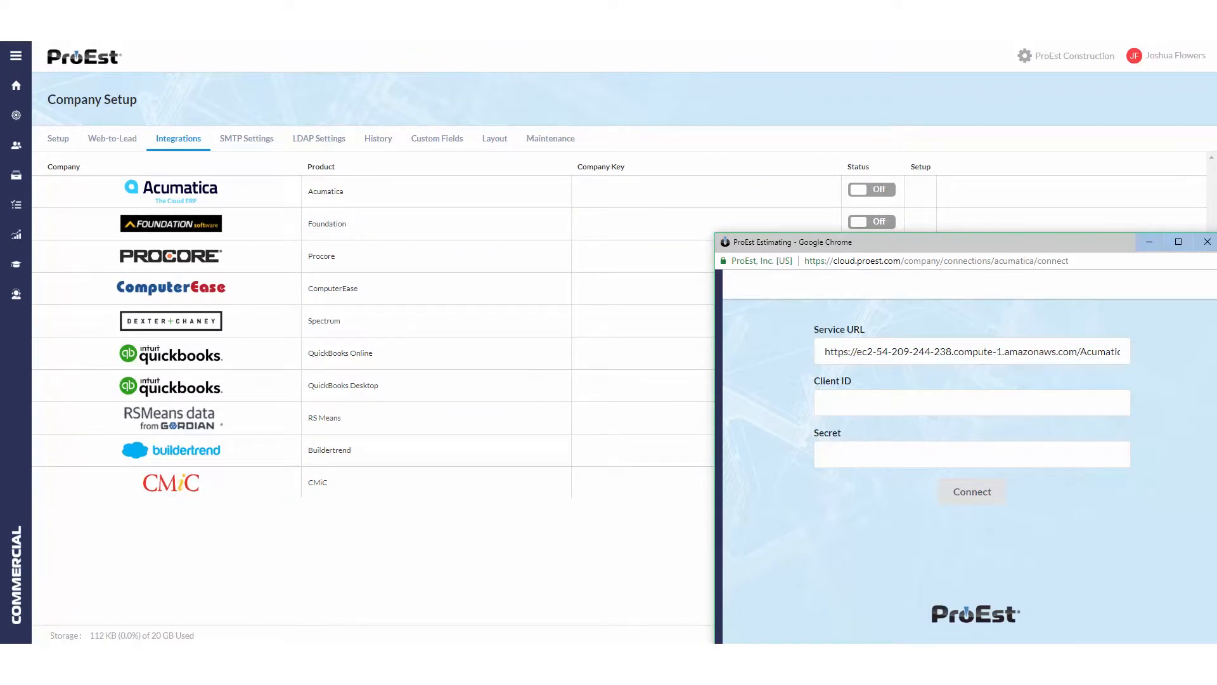
click(972, 402)
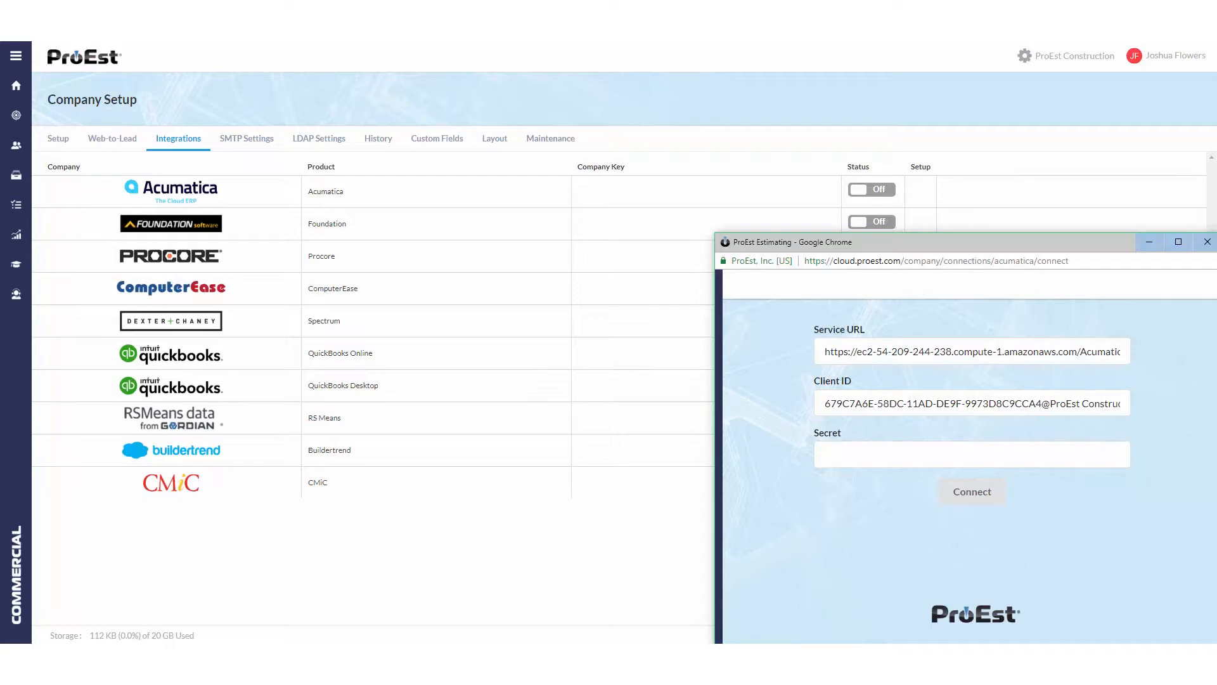
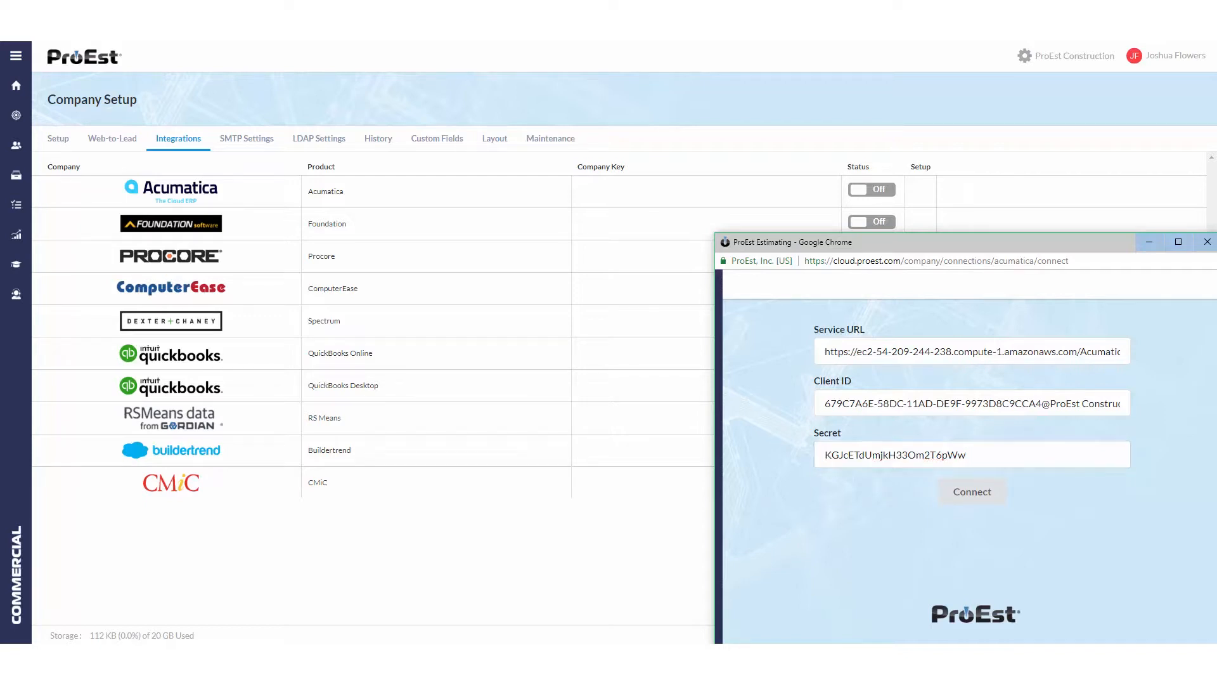
click(971, 490)
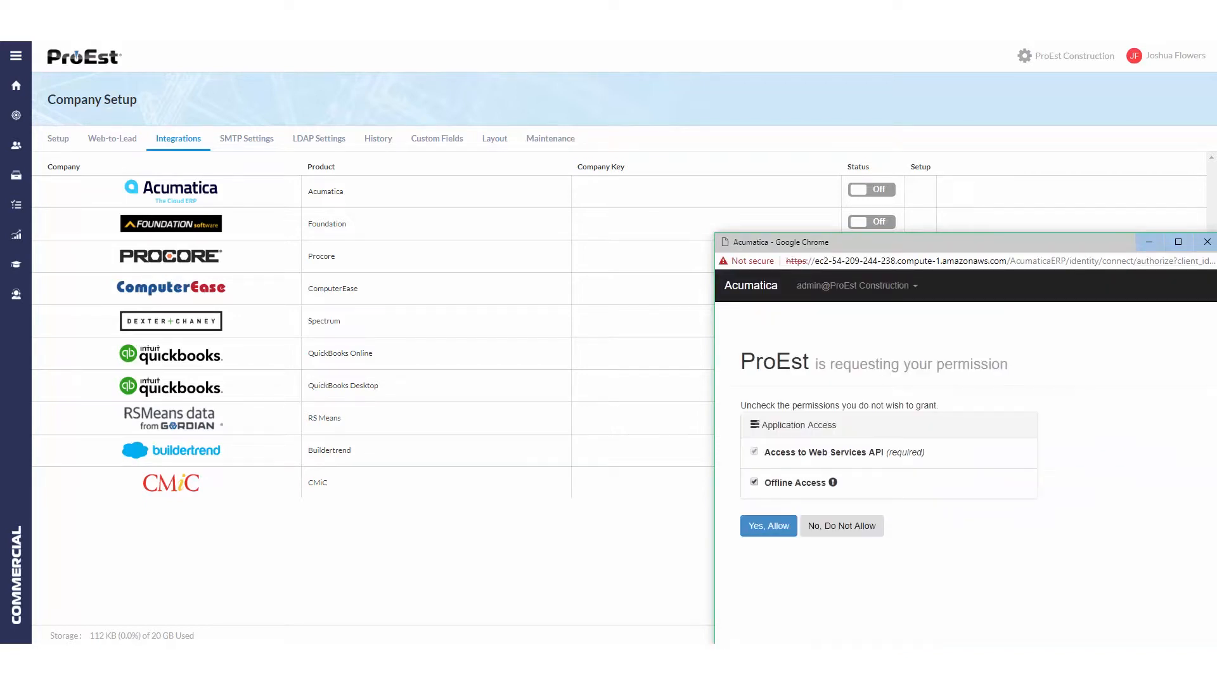
click(768, 526)
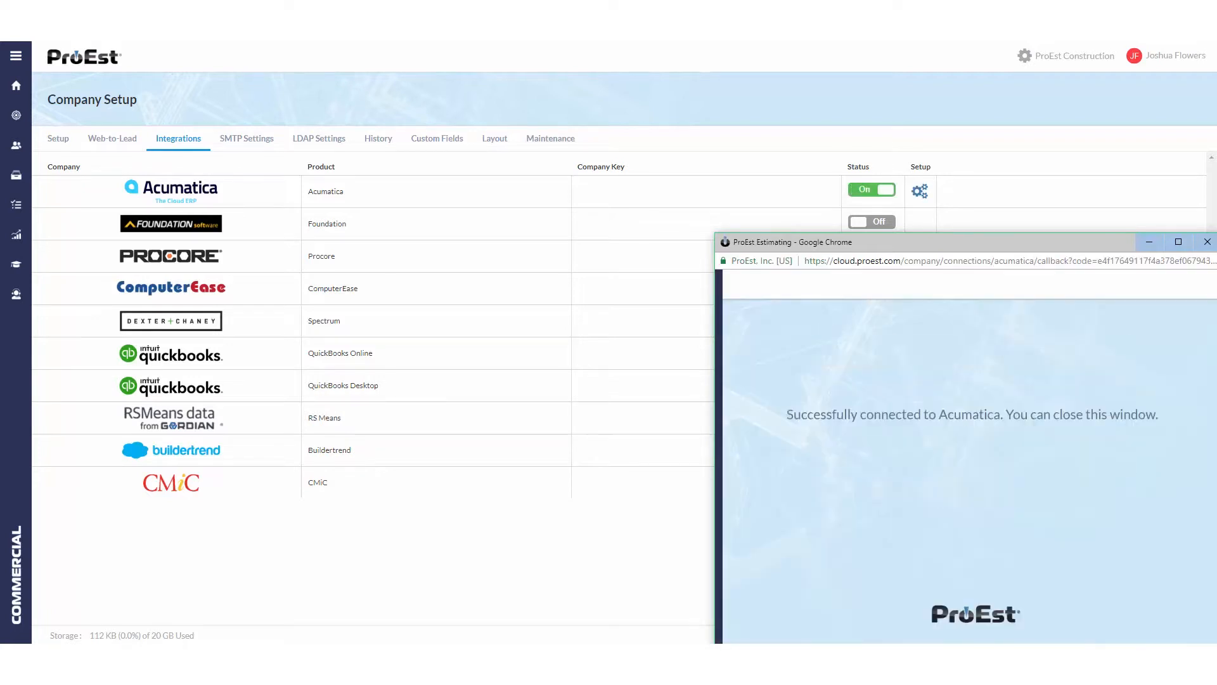
click(1206, 241)
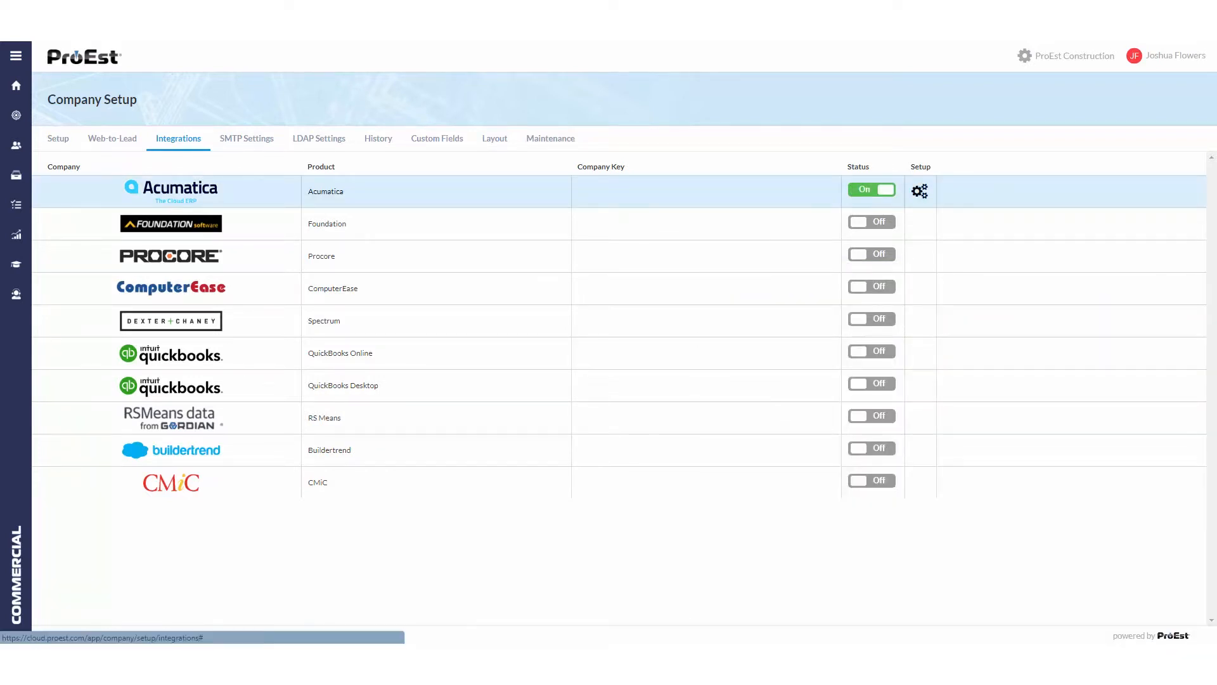
Open the Acumatica Setup integration settings to get the customization file
click(919, 191)
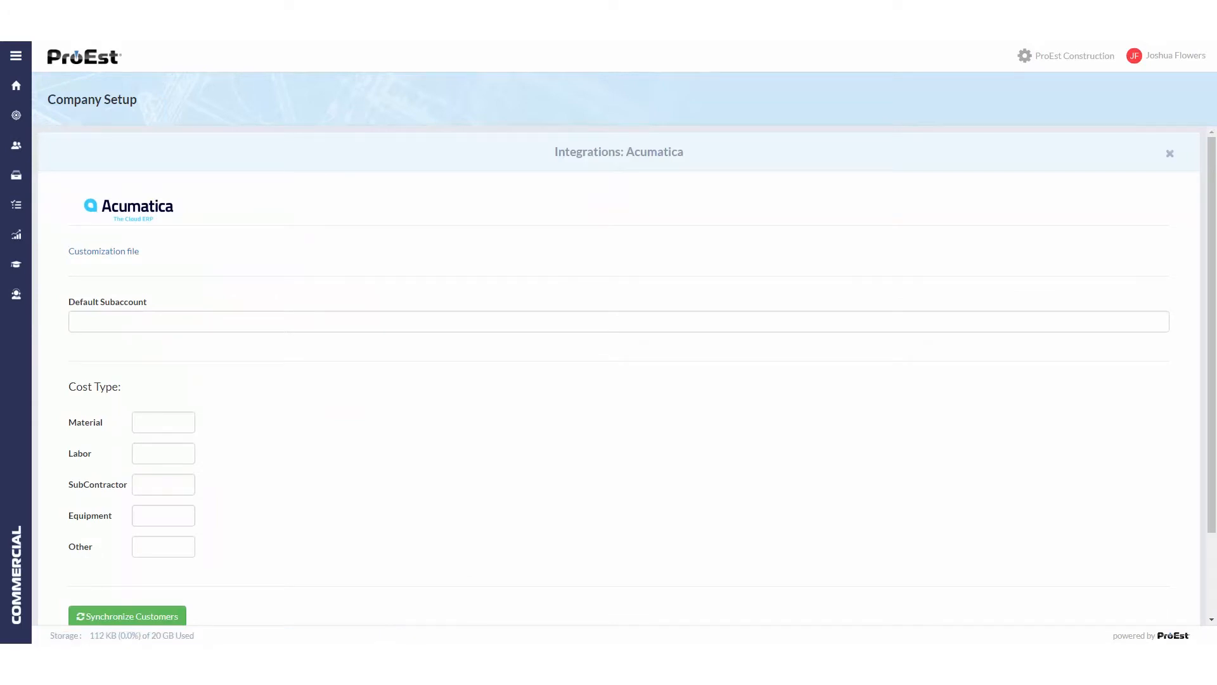
mouse_move(103, 251)
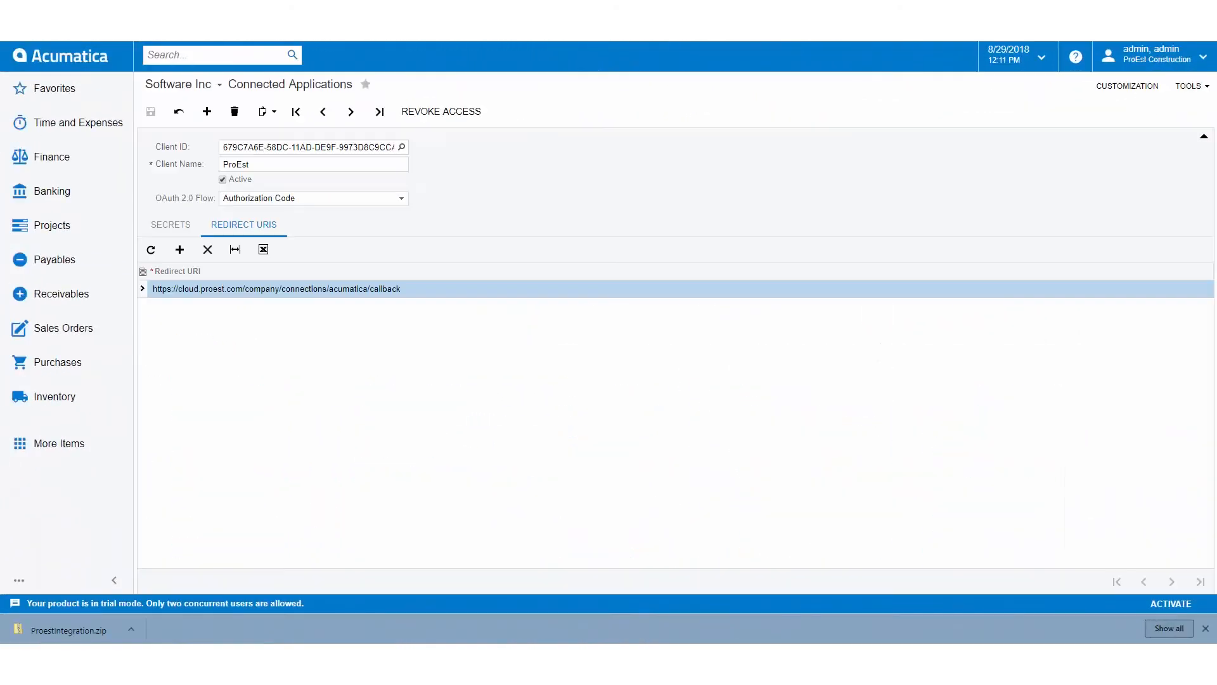
Import ProestIntegration.zip from file into Acumatica's Customization Projects
text(cust)
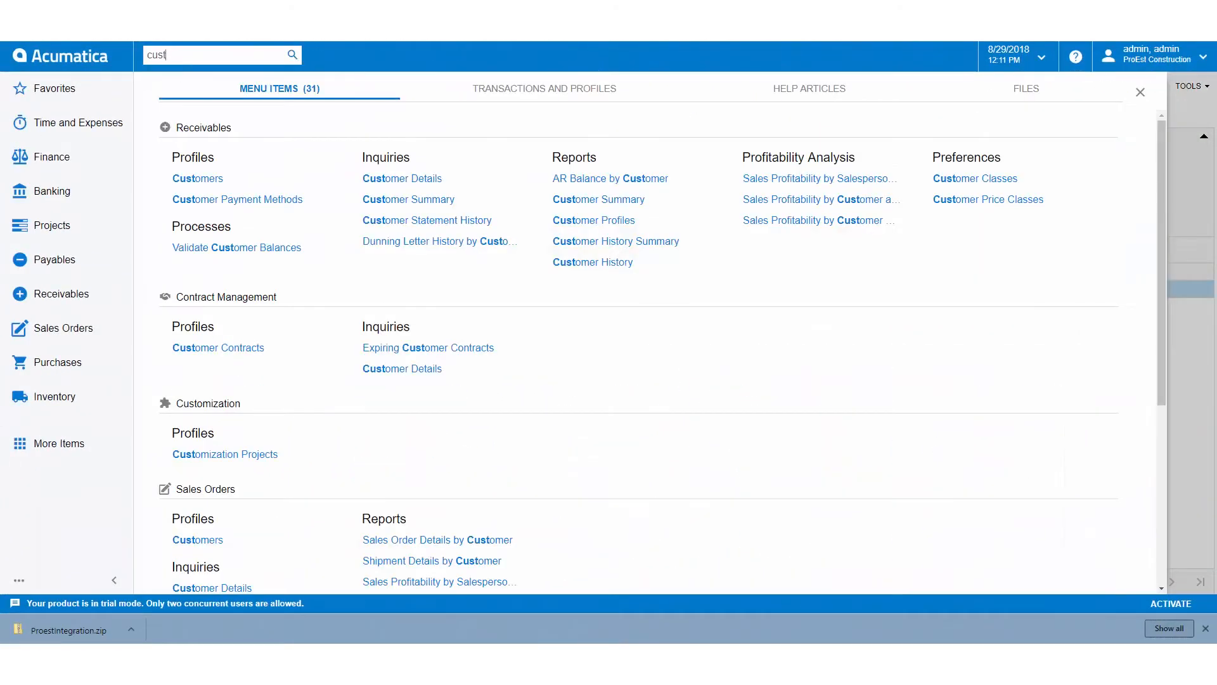
click(224, 454)
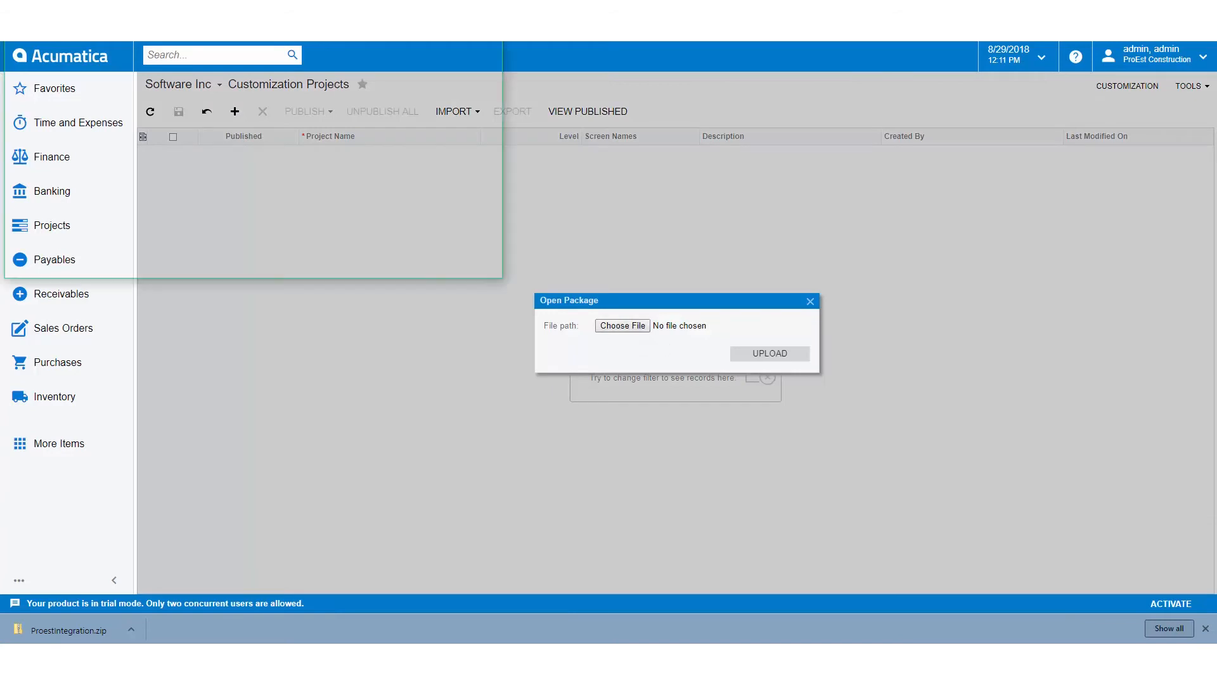
click(622, 325)
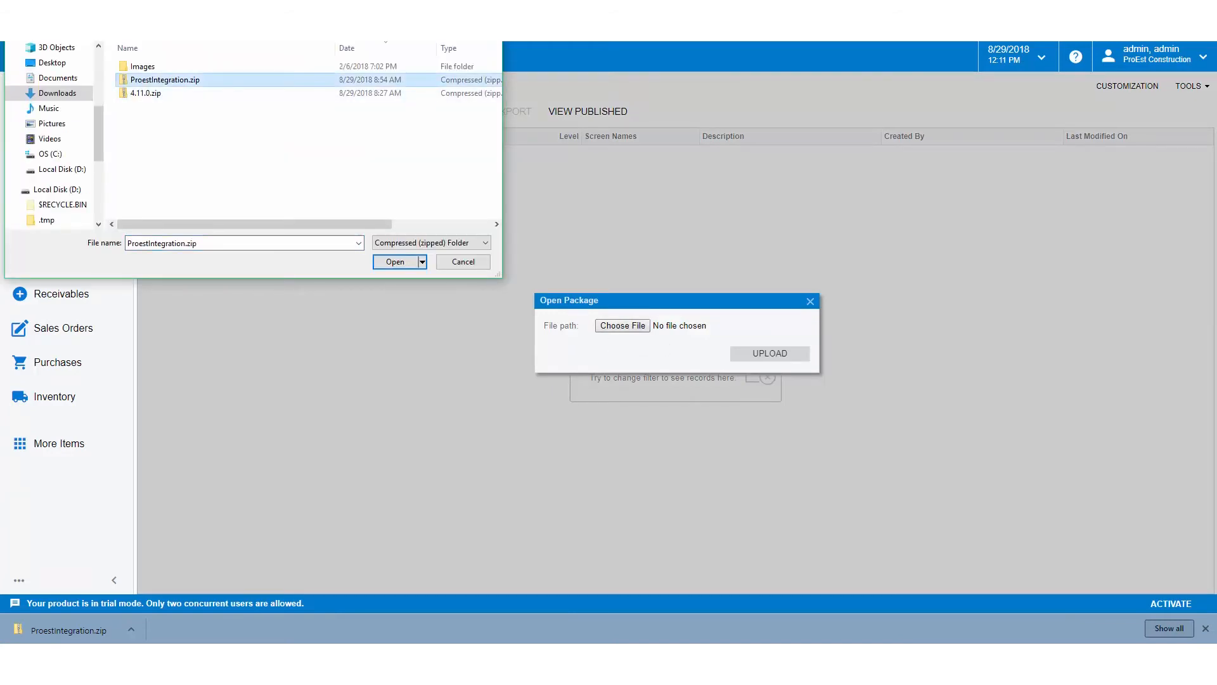
click(395, 262)
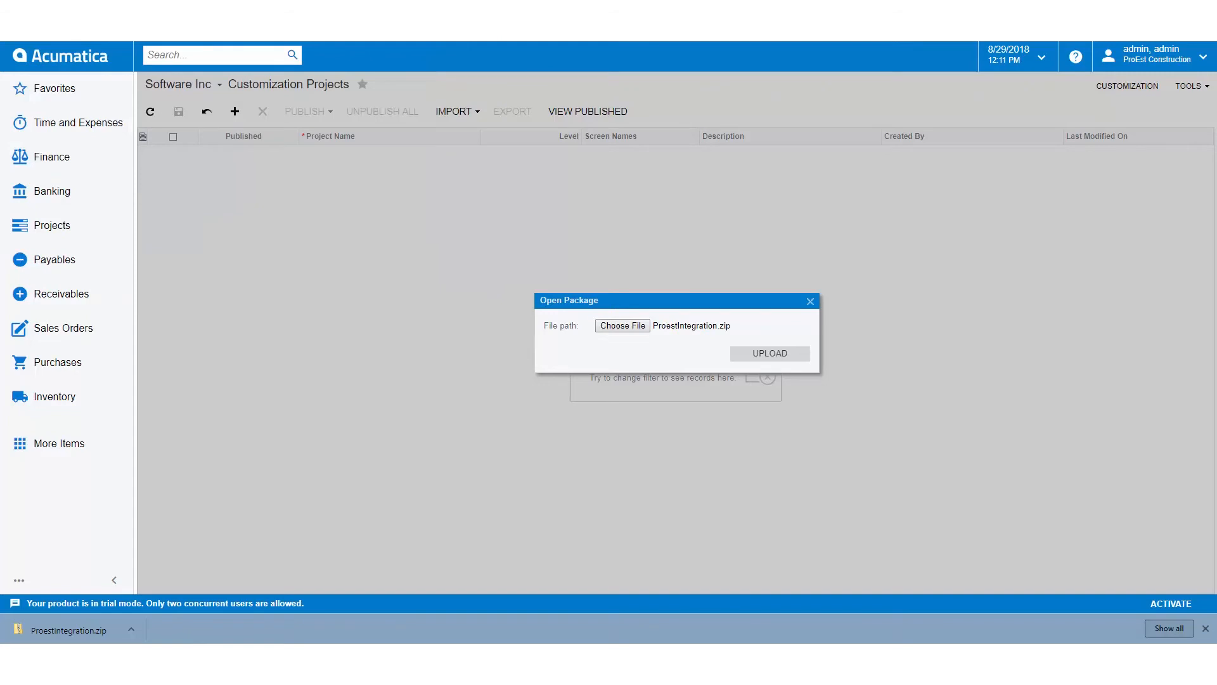
click(768, 353)
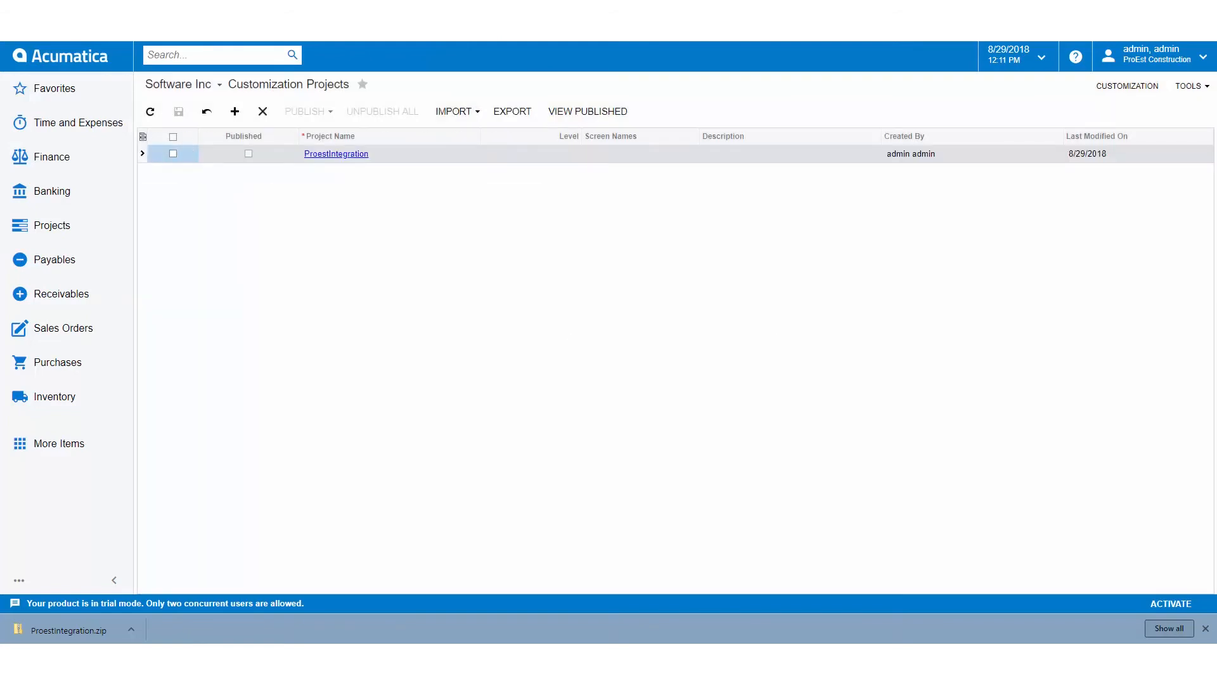
Select the ProestIntegration project and publish it through the Compilation window
click(172, 153)
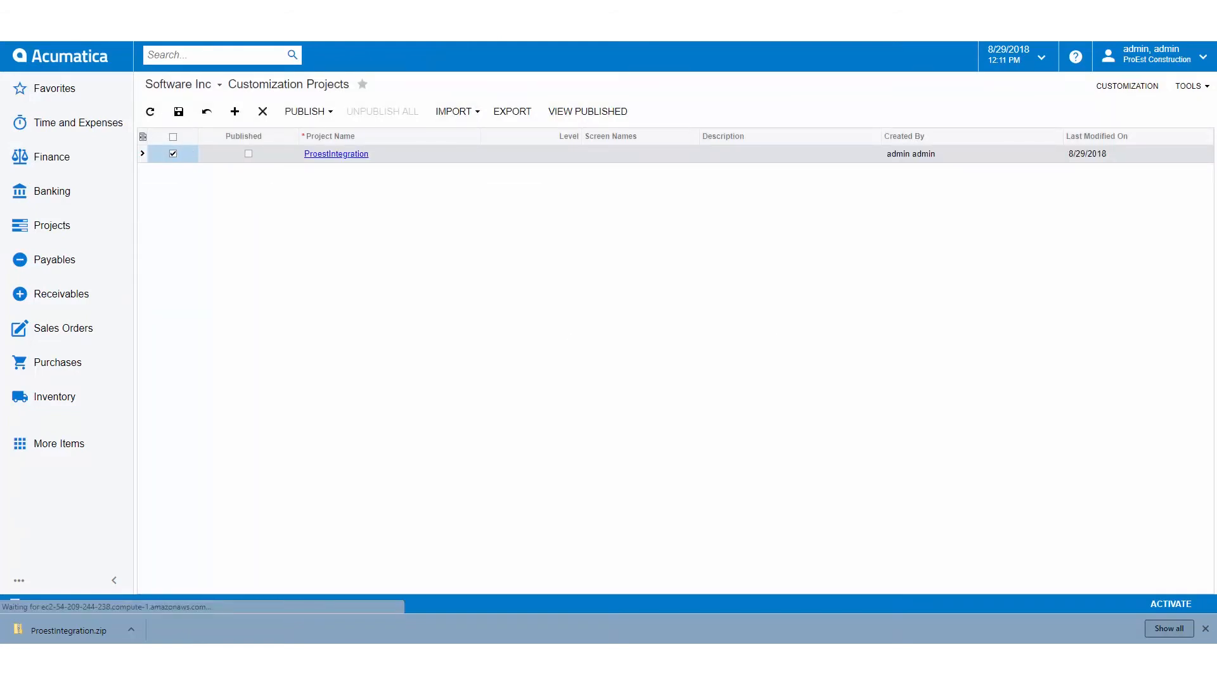
click(303, 111)
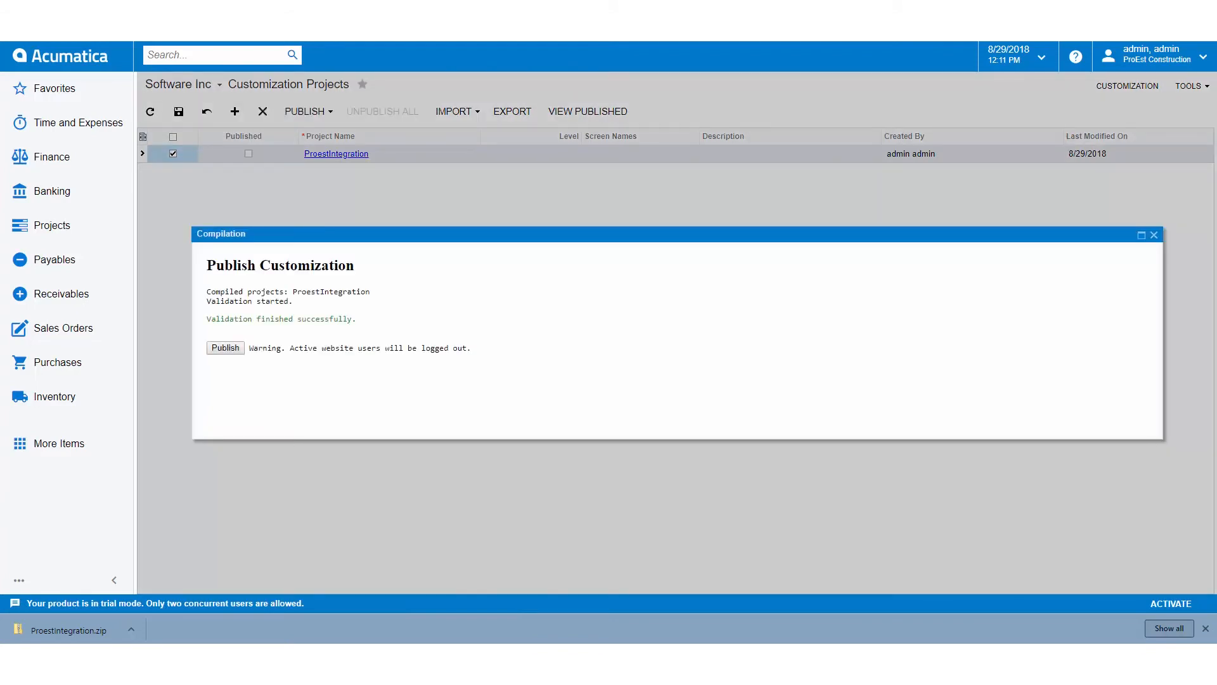
click(225, 346)
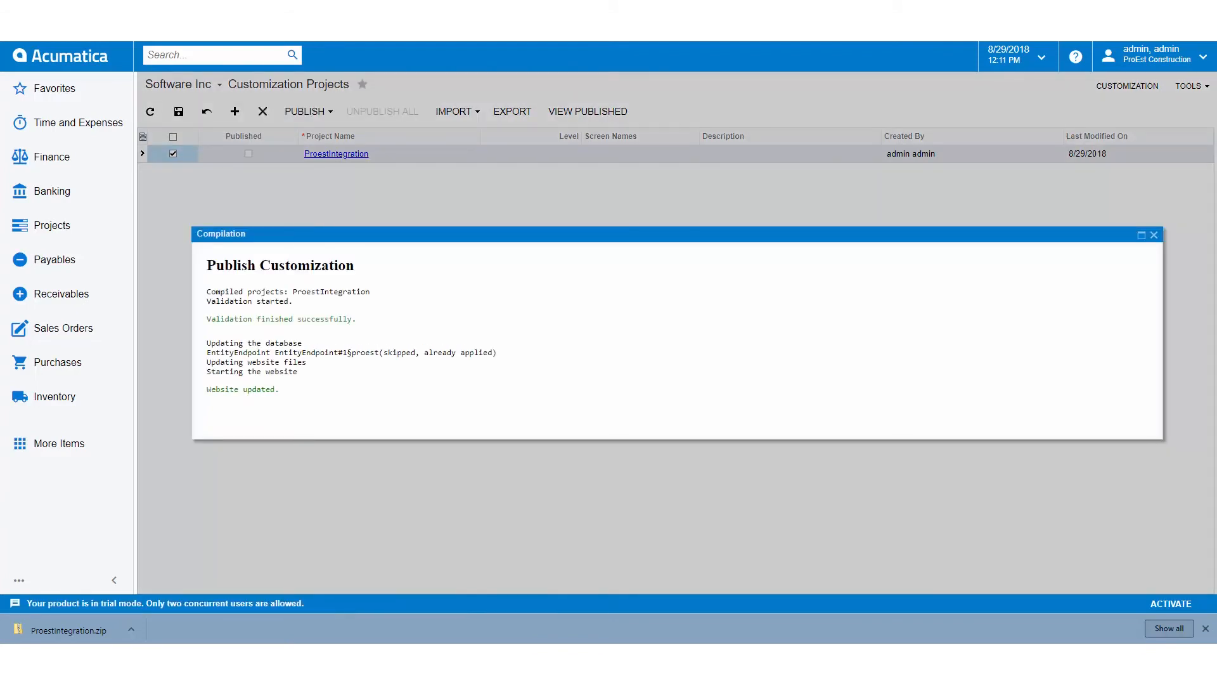